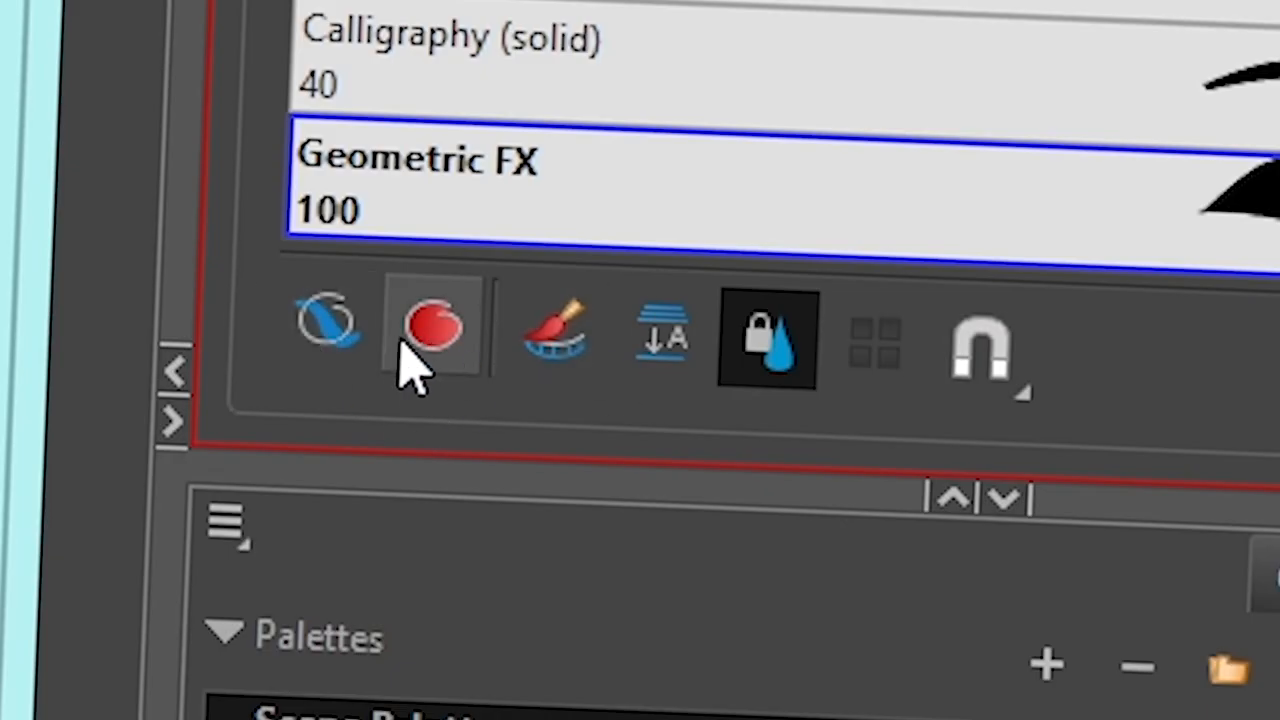
pyautogui.moveTo(432, 324)
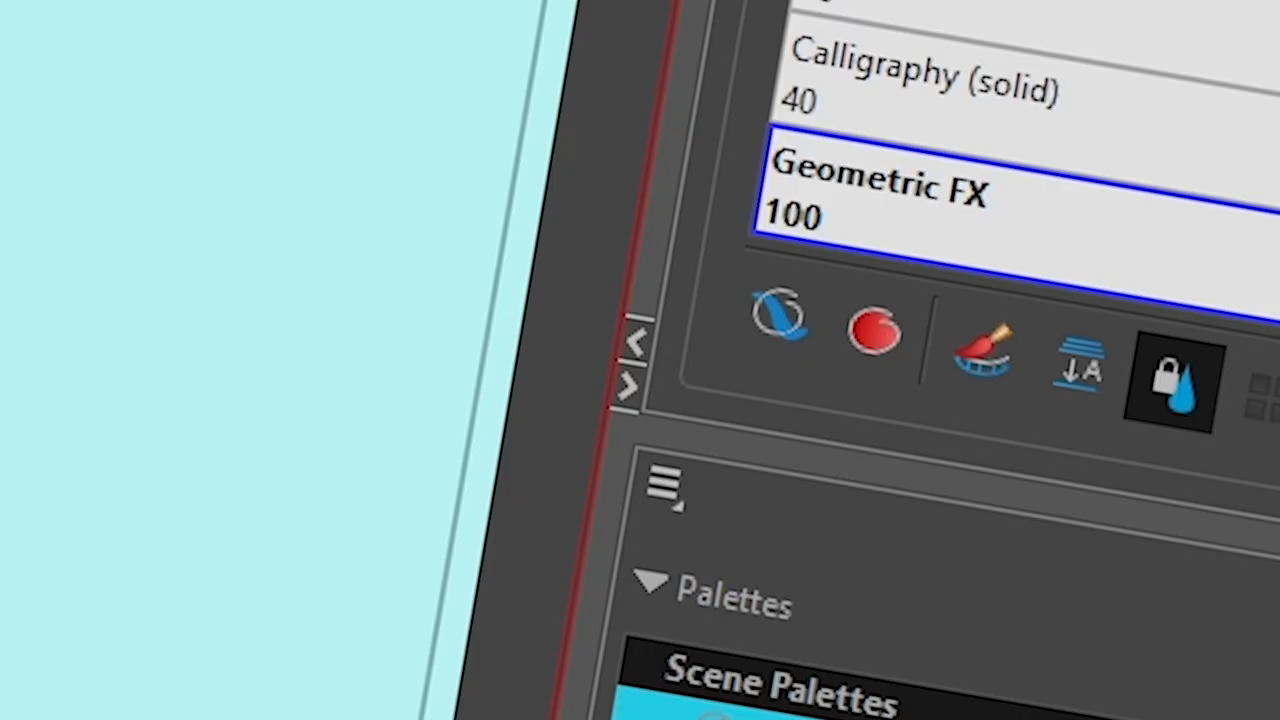
pyautogui.moveTo(780, 324)
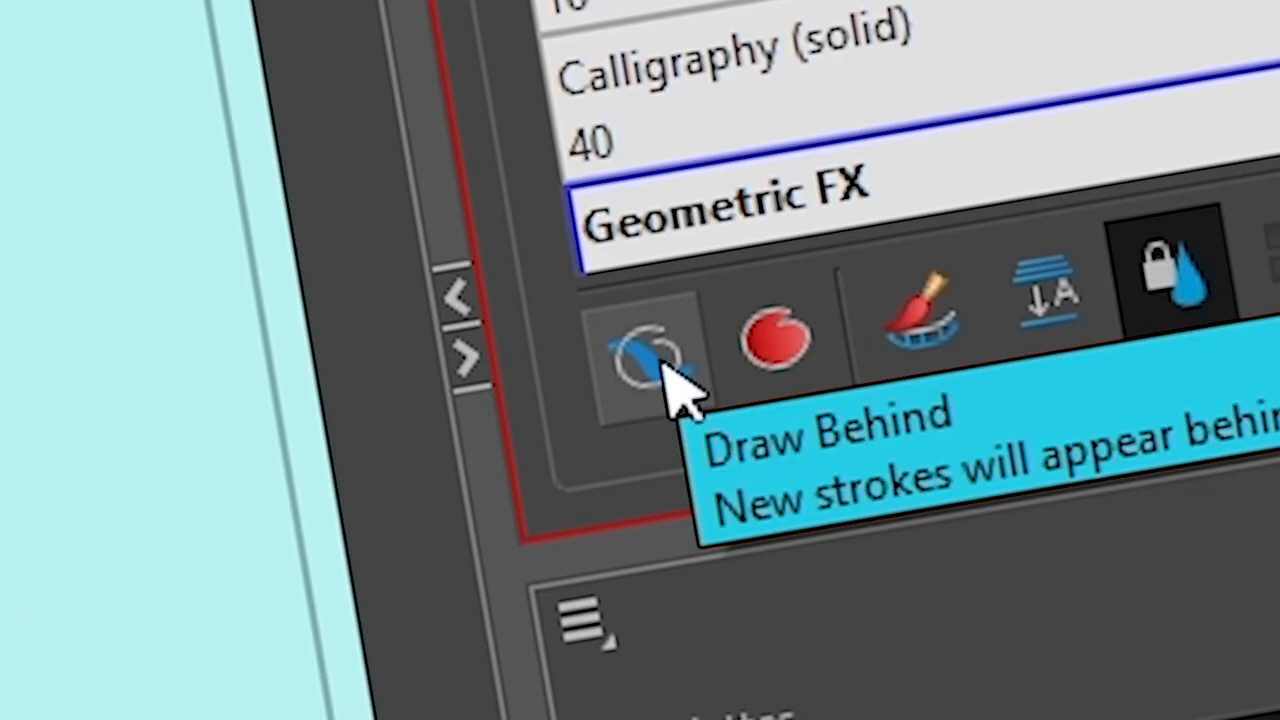
# Draw a long black textured S-shaped EMOTE brush stroke below the pink P, drawn behind existing art
pyautogui.click(650, 350)
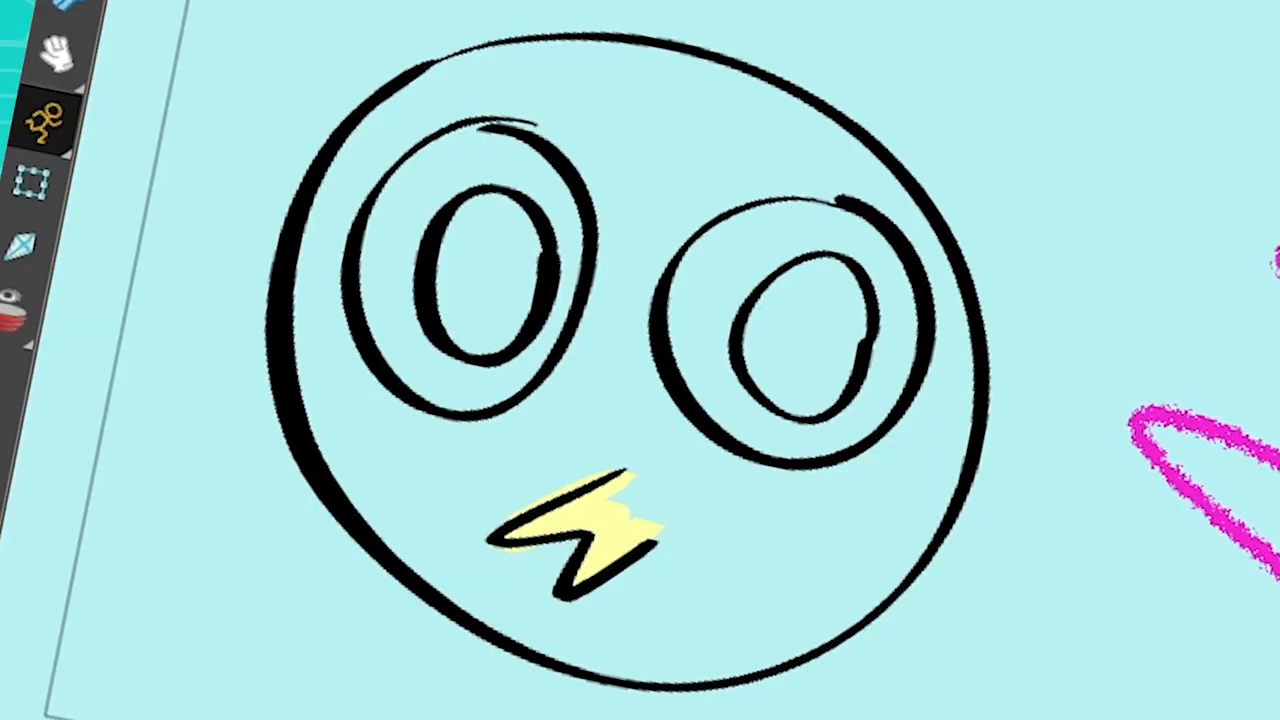
pyautogui.click(800, 320)
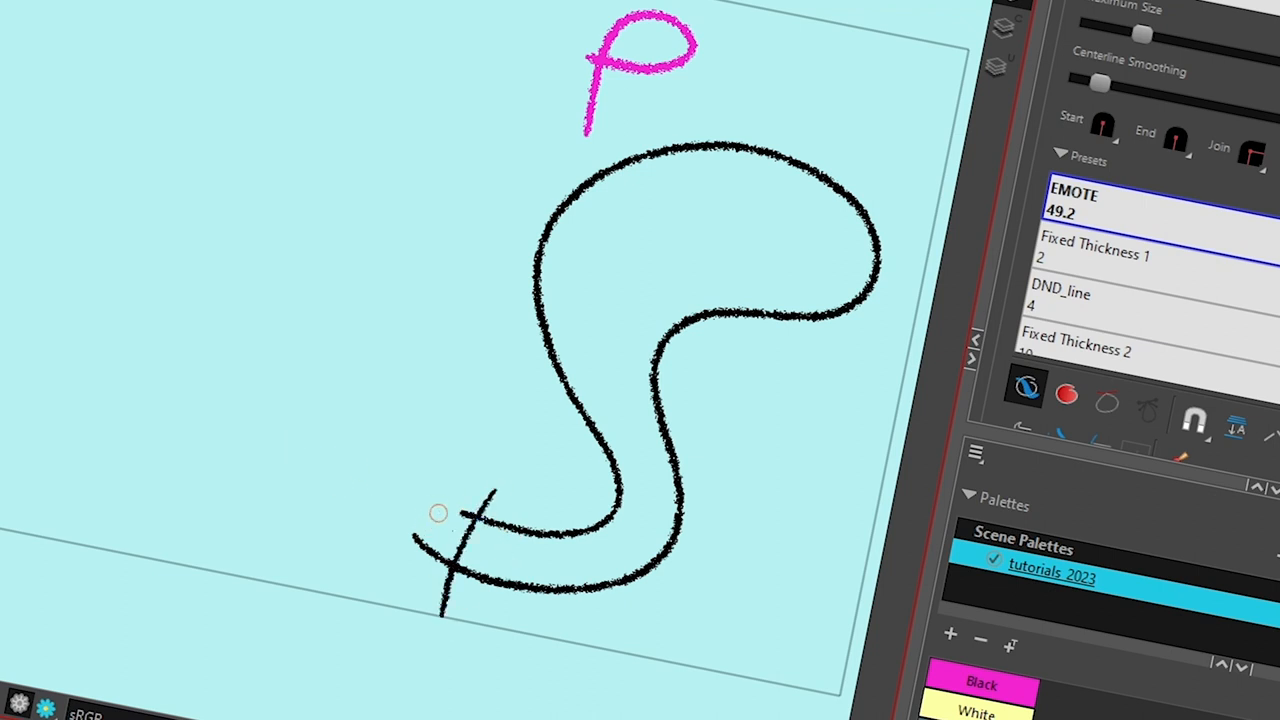
pyautogui.moveTo(660, 292)
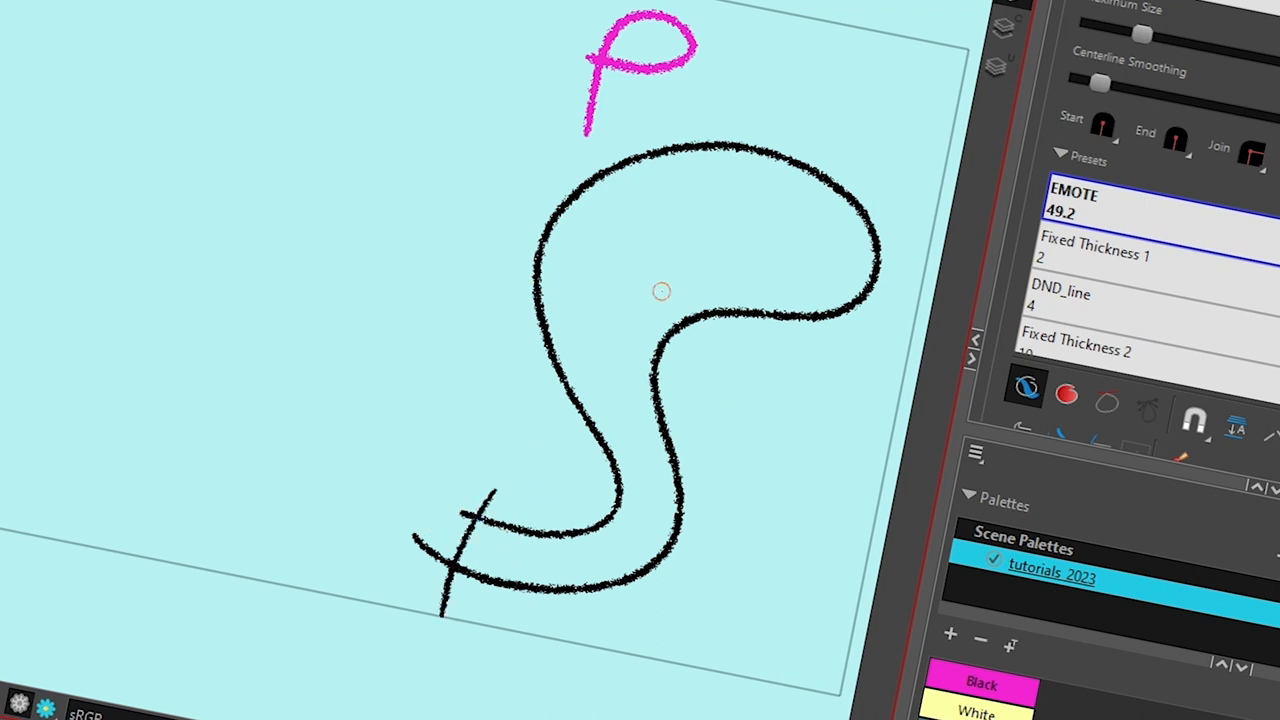
pyautogui.moveTo(1028, 390)
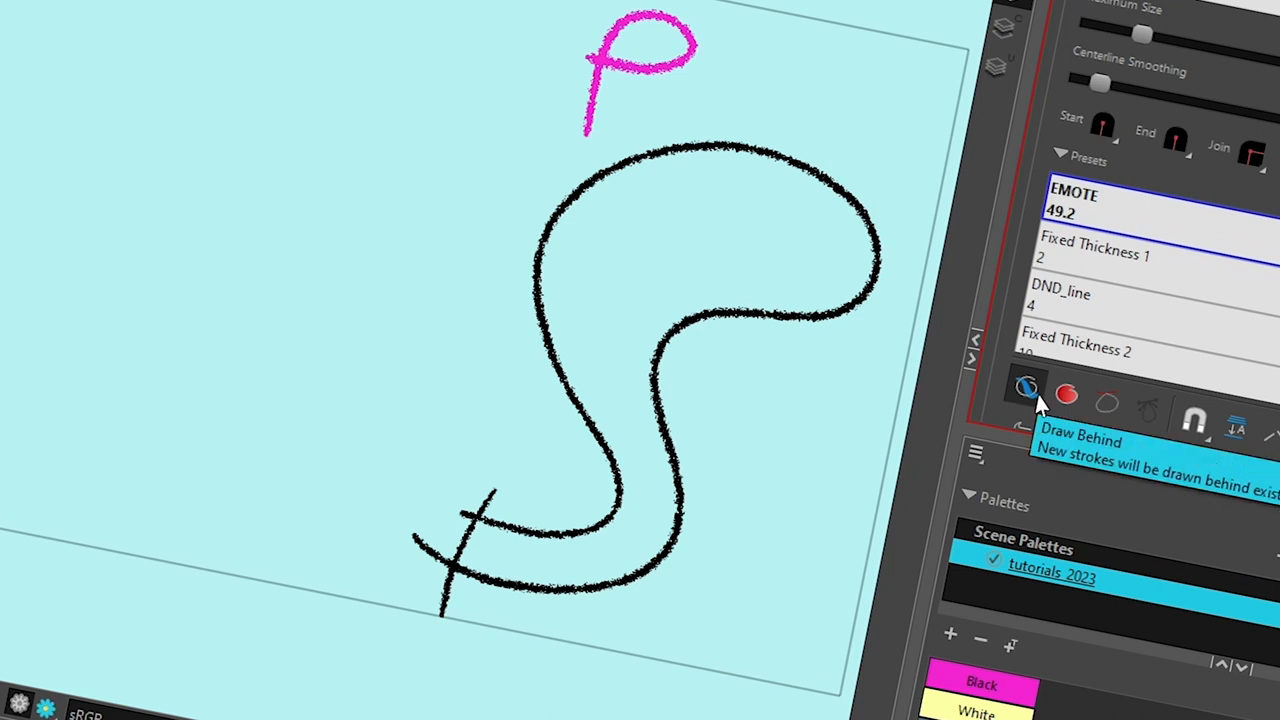
# Remove the black S-shaped demo stroke, leaving only the pink B and P letters
pyautogui.moveTo(660, 120); pyautogui.dragTo(784, 324)
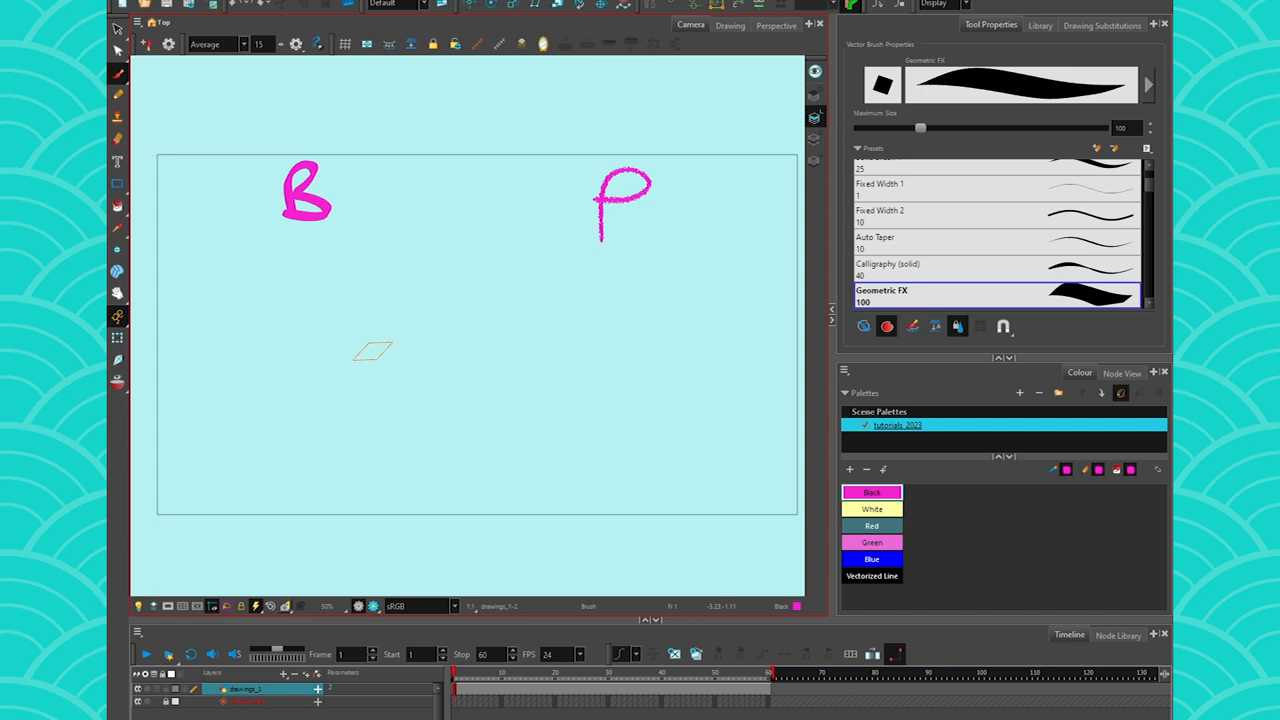
# Draw the black S-shaped caterpillar body, then paint a thick wavy pink stroke to its left
pyautogui.moveTo(372, 352); pyautogui.dragTo(312, 260)
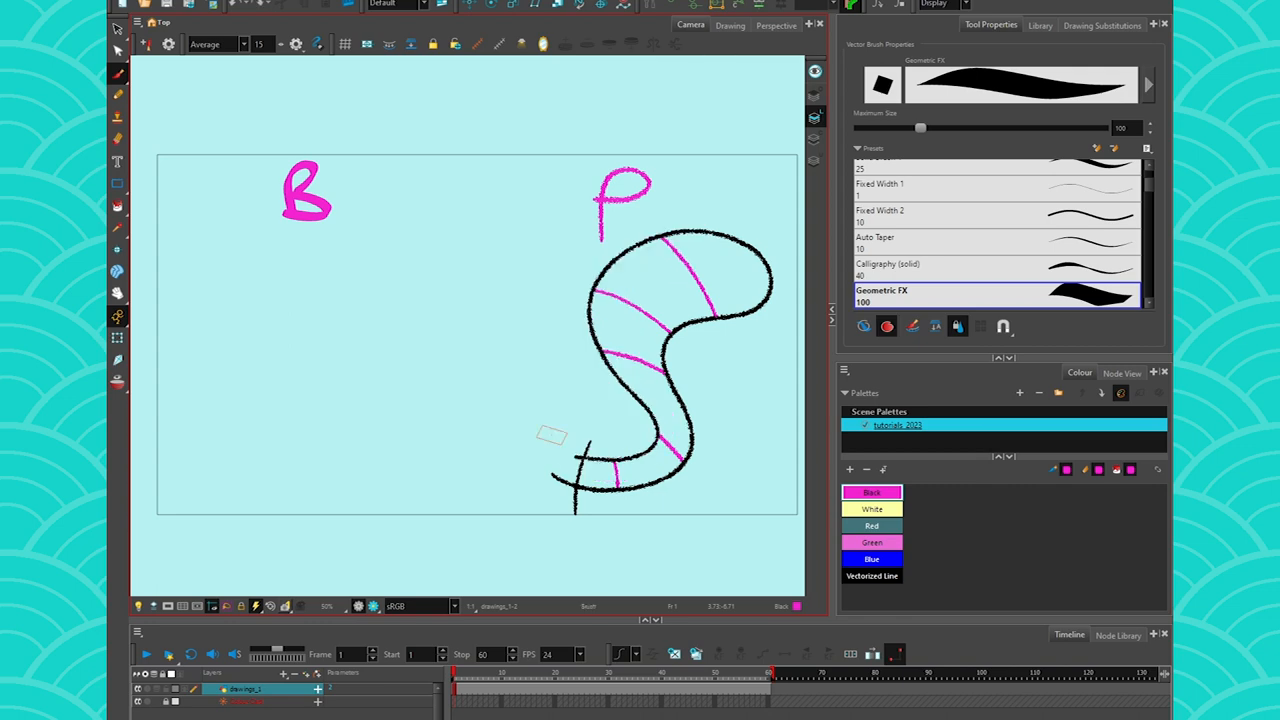
pyautogui.moveTo(552, 436); pyautogui.dragTo(376, 388)
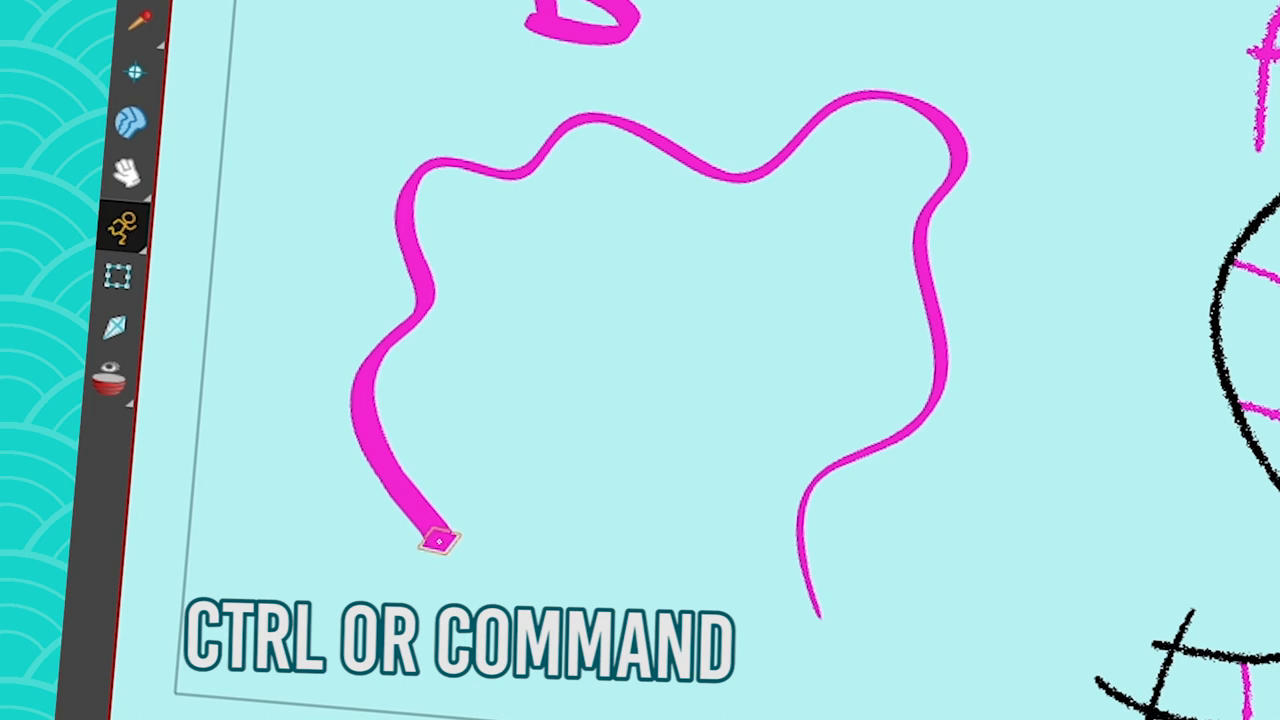
# Remove the thick pink wavy stroke from the canvas
pyautogui.moveTo(438, 540); pyautogui.dragTo(816, 616)
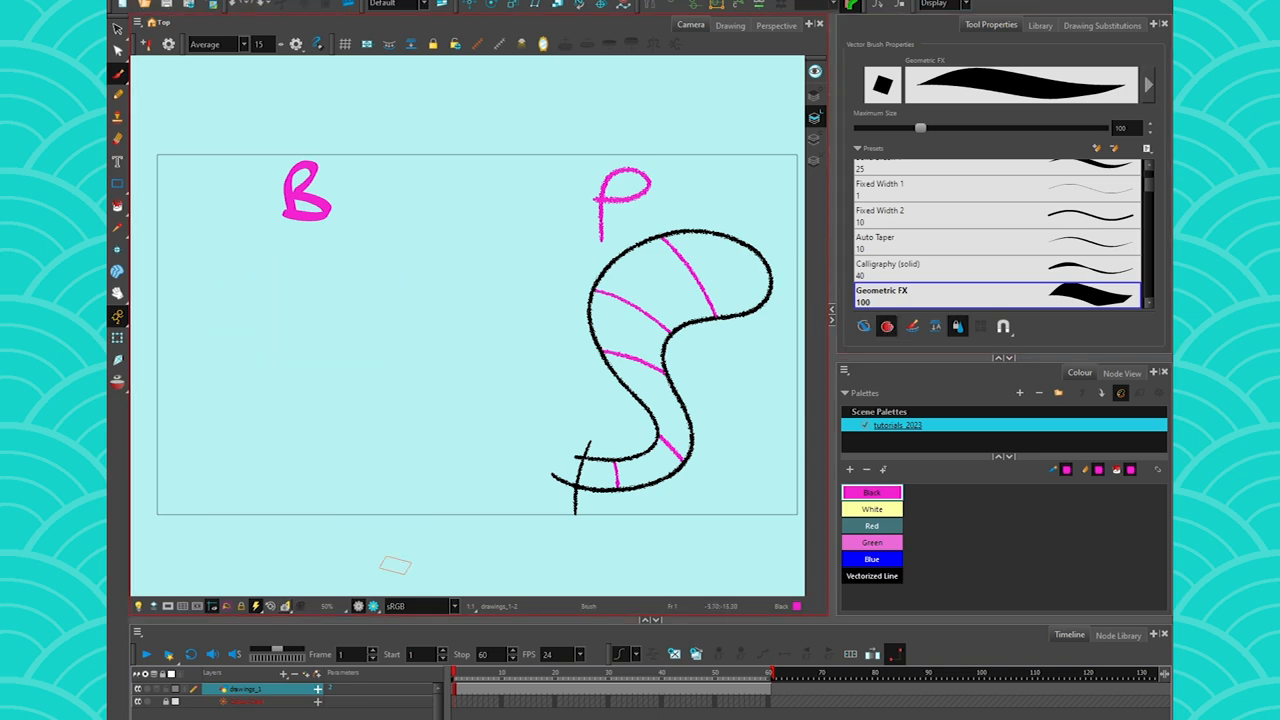
pyautogui.moveTo(886, 326)
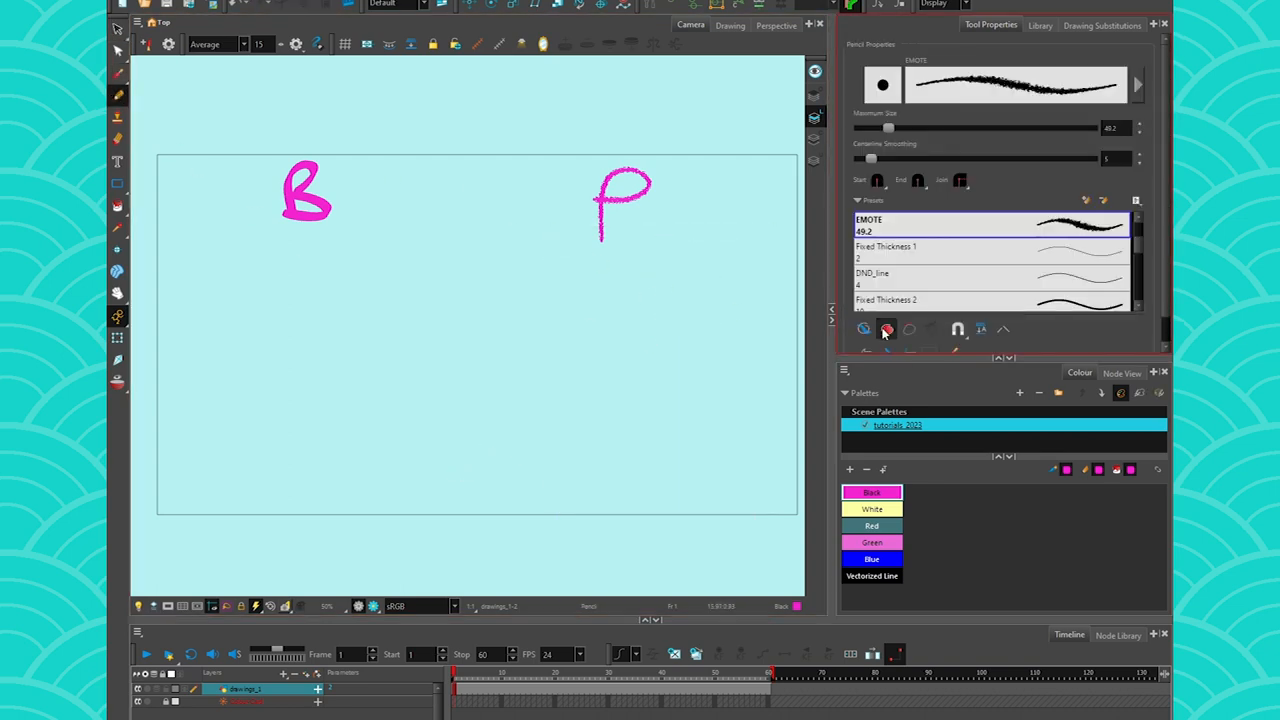
# Draw a closed pink teardrop below the P that auto-fills solid pink
pyautogui.moveTo(718, 336); pyautogui.dragTo(582, 464)
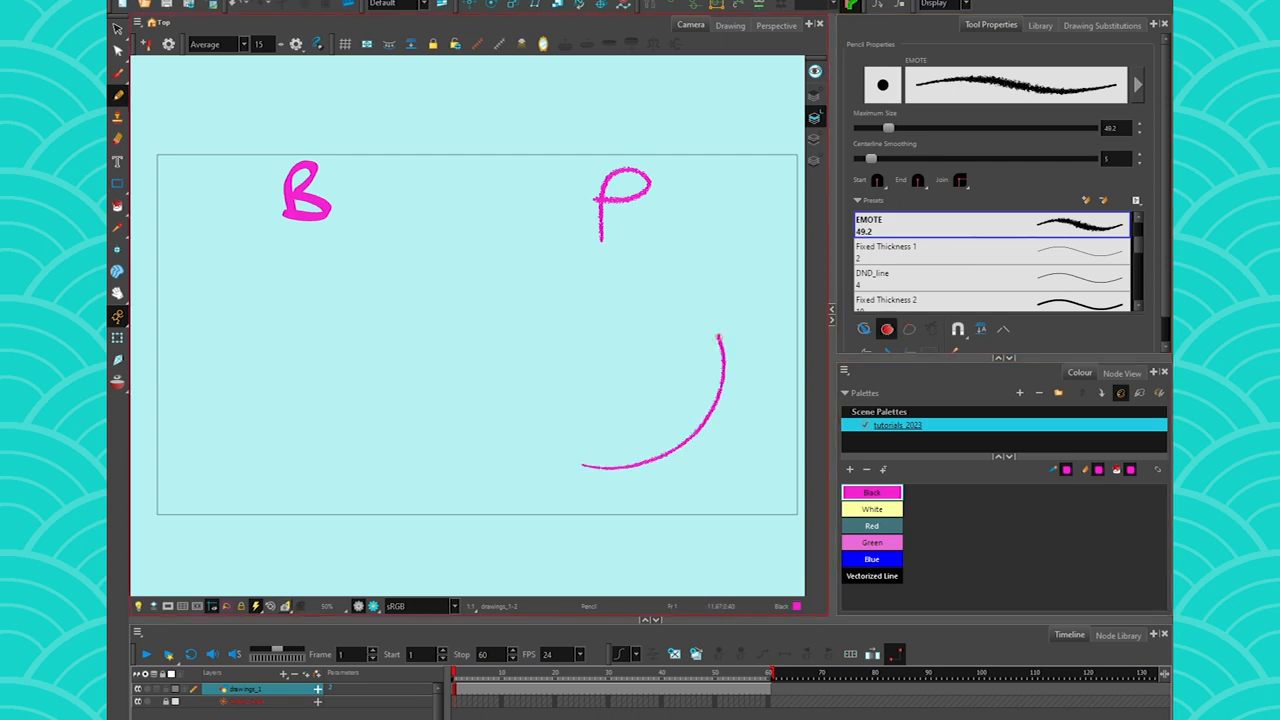
pyautogui.click(600, 360)
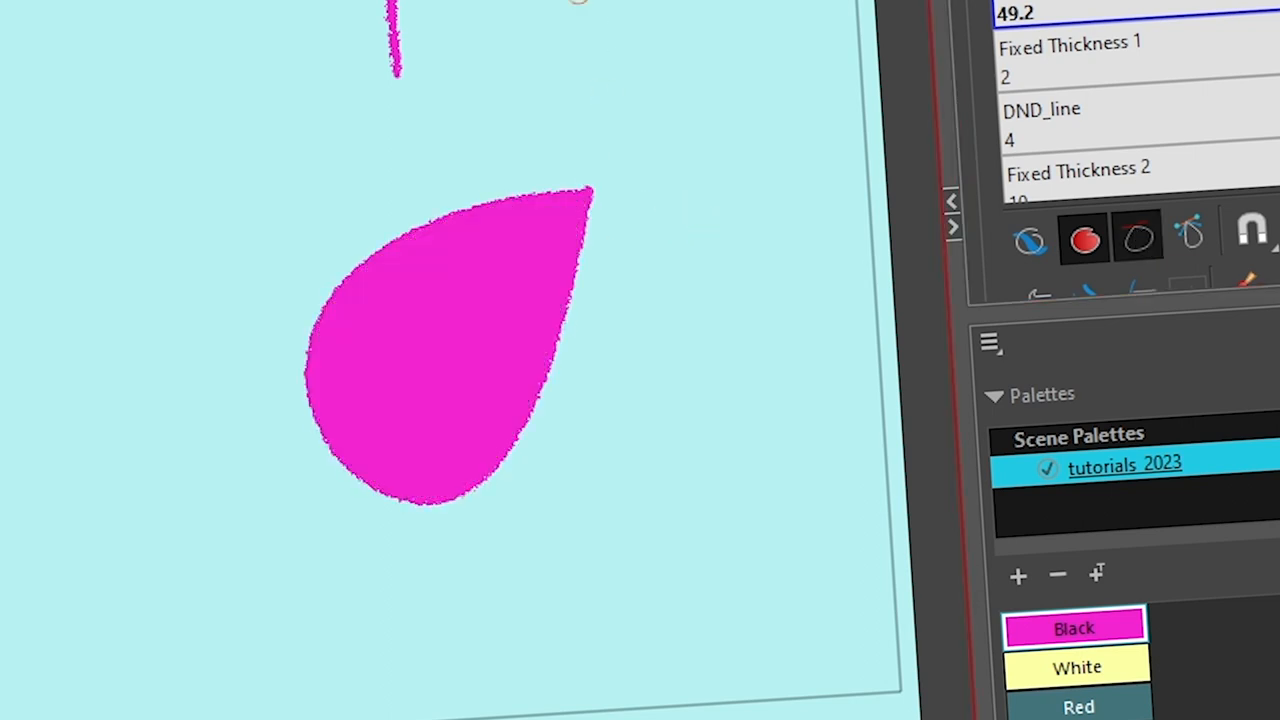
# Outline a closed pink blob below the P and fill its interior pale yellow
pyautogui.moveTo(580, 56); pyautogui.dragTo(696, 348)
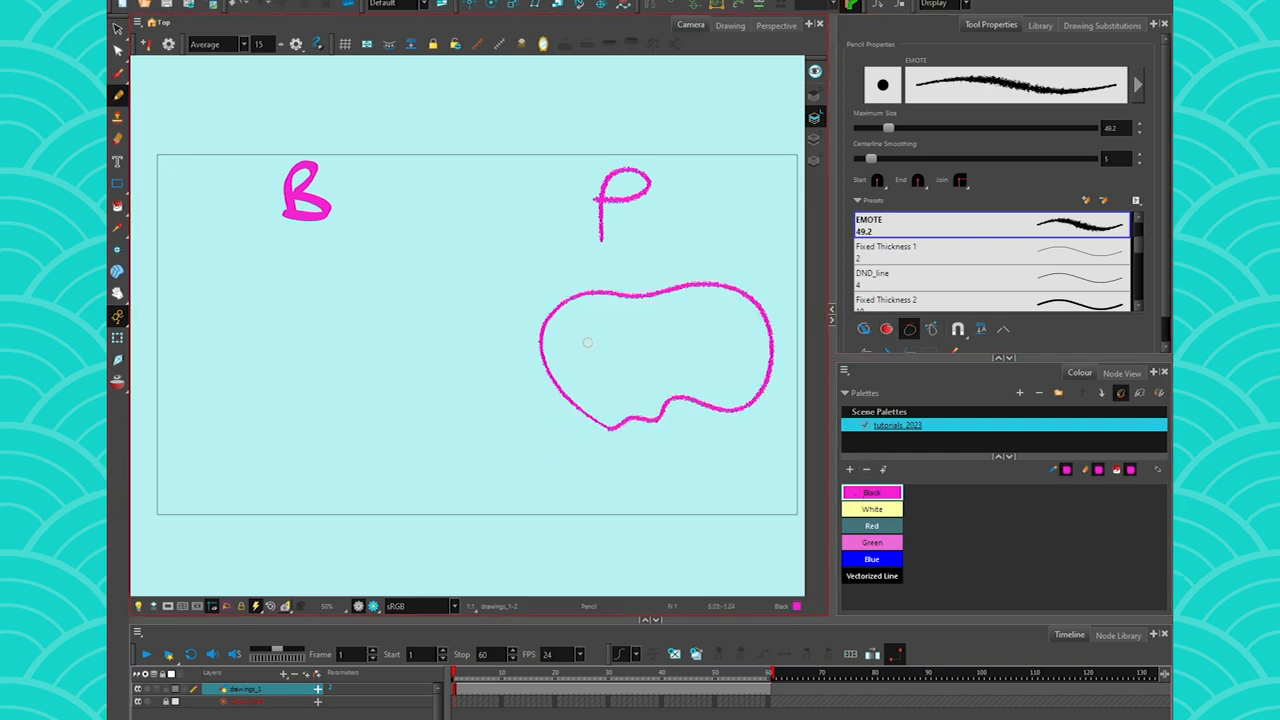
pyautogui.click(624, 340)
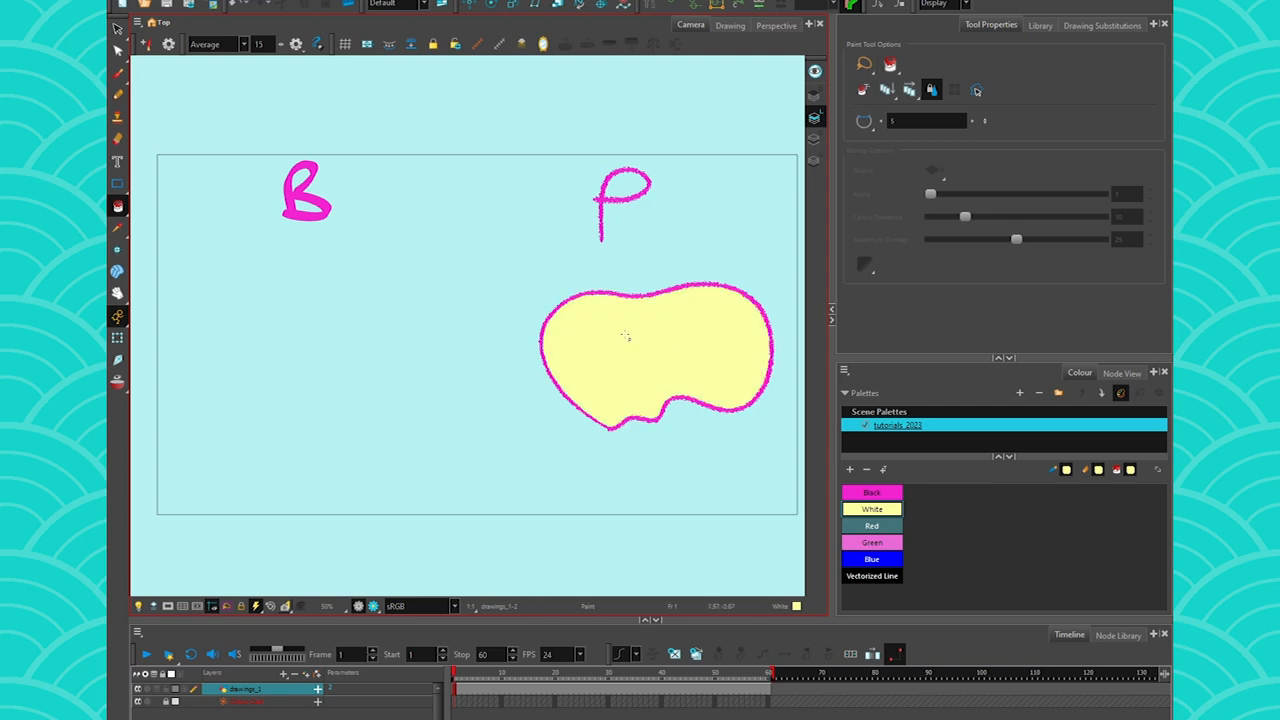
pyautogui.moveTo(680, 336)
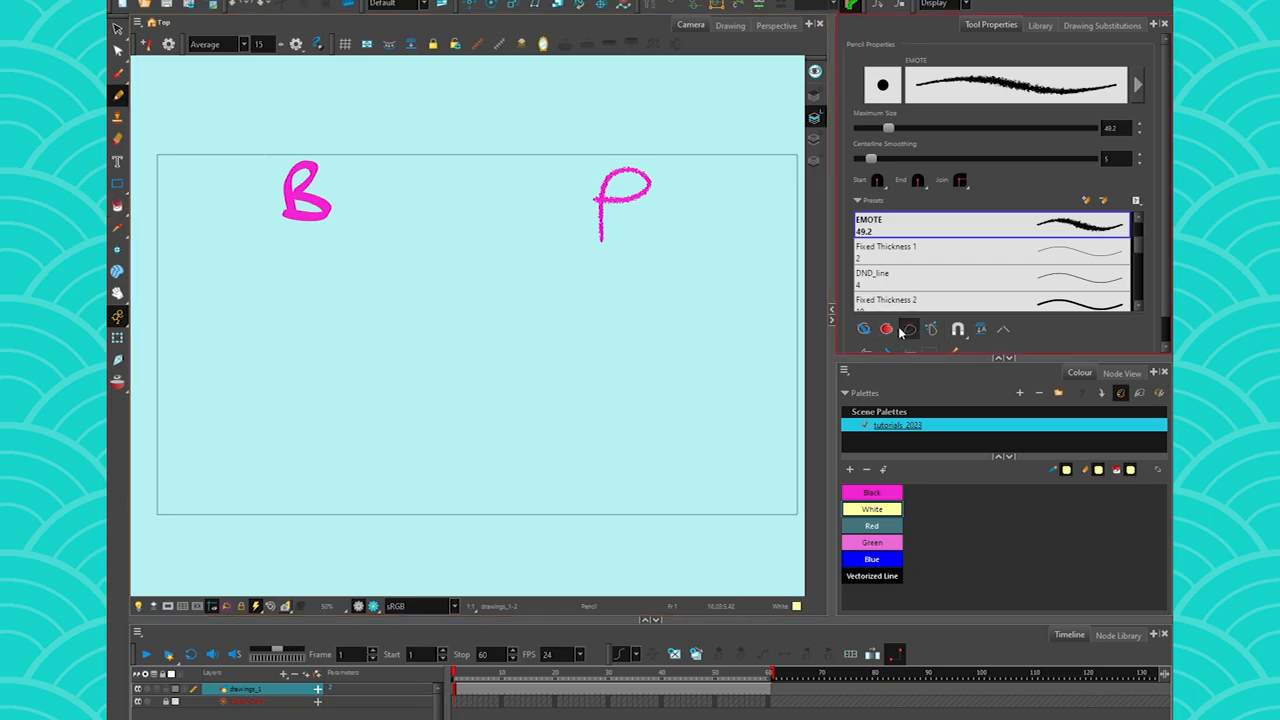
# Fill the new pink-outlined blob with pale yellow using the White swatch and Paint tool
pyautogui.click(886, 328)
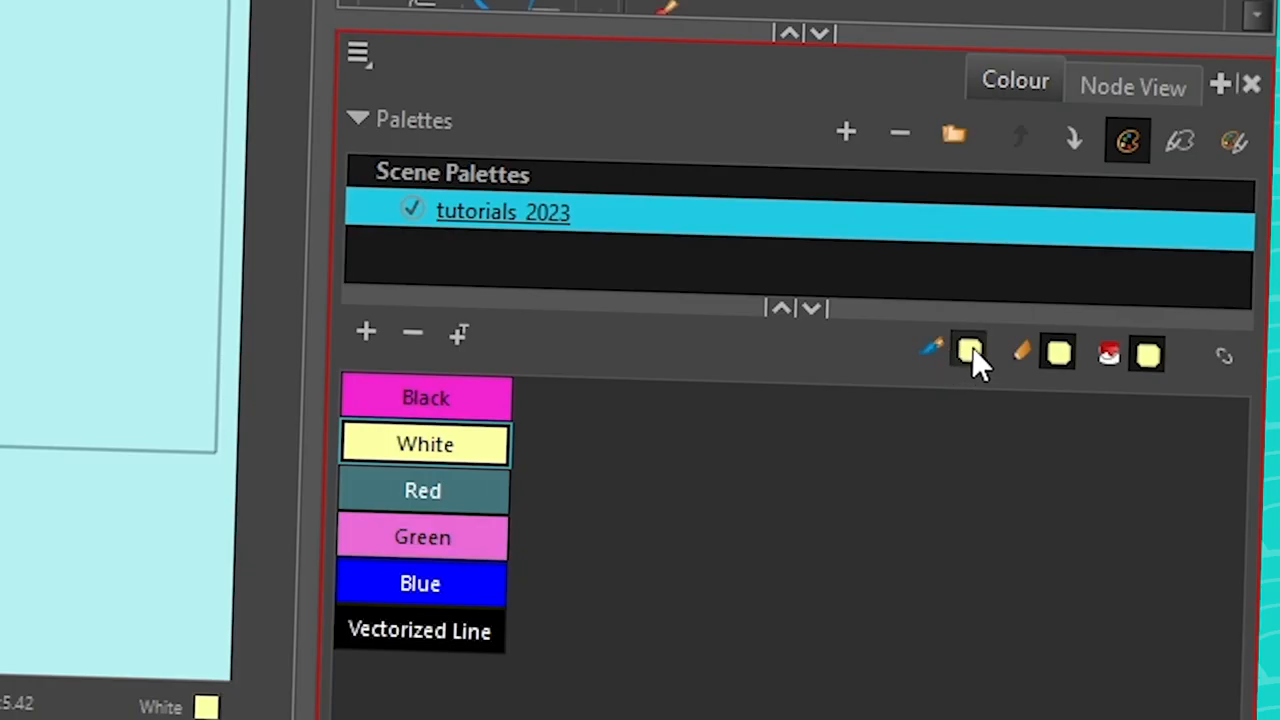
pyautogui.moveTo(1224, 356)
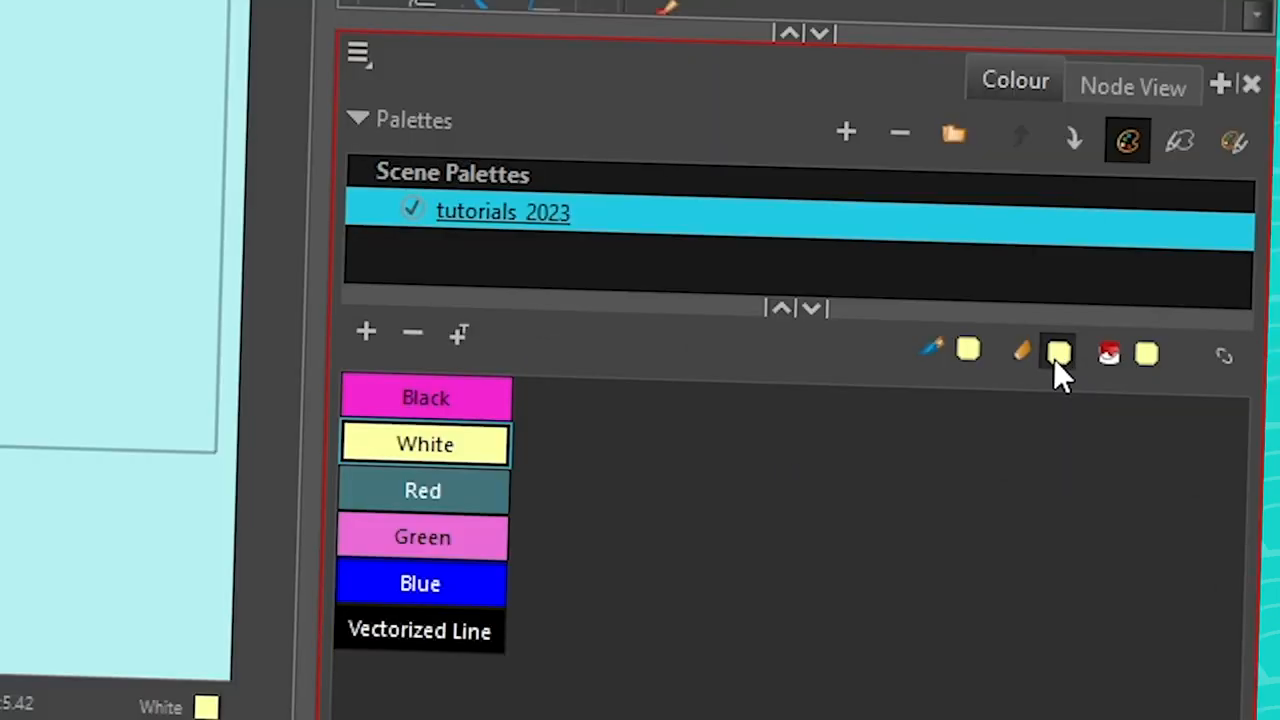
pyautogui.click(424, 396)
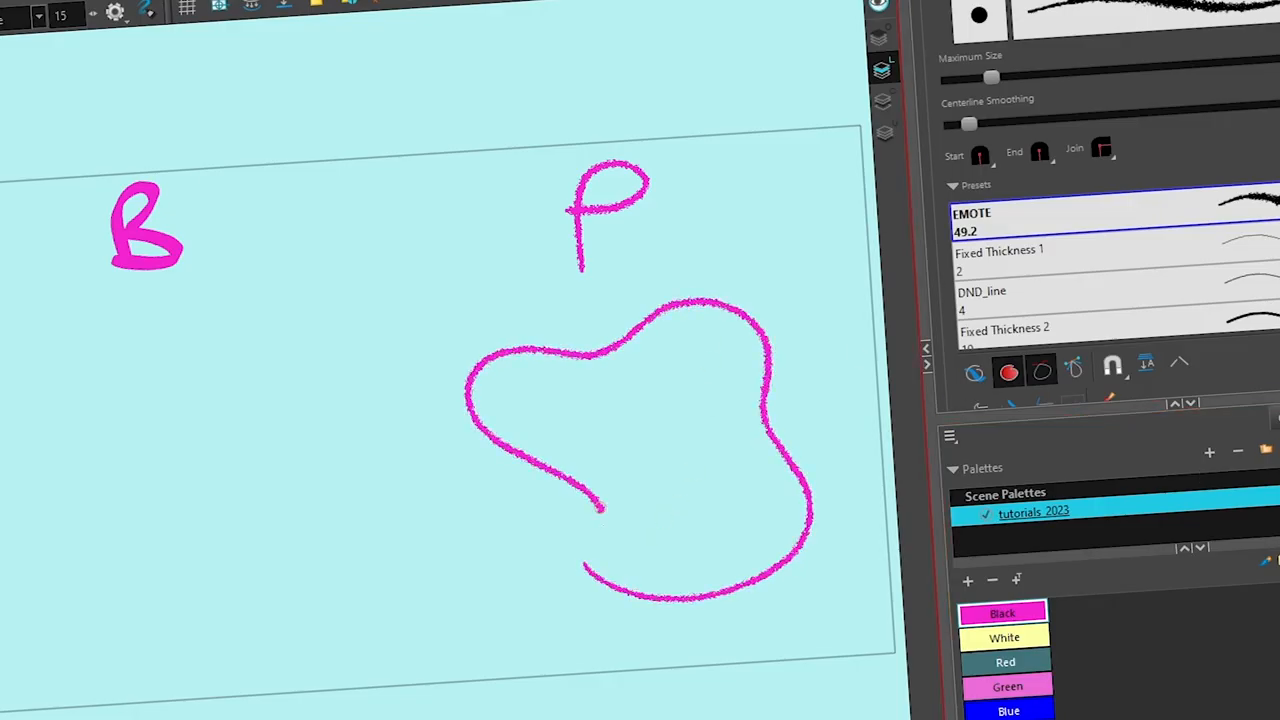
pyautogui.click(716, 518)
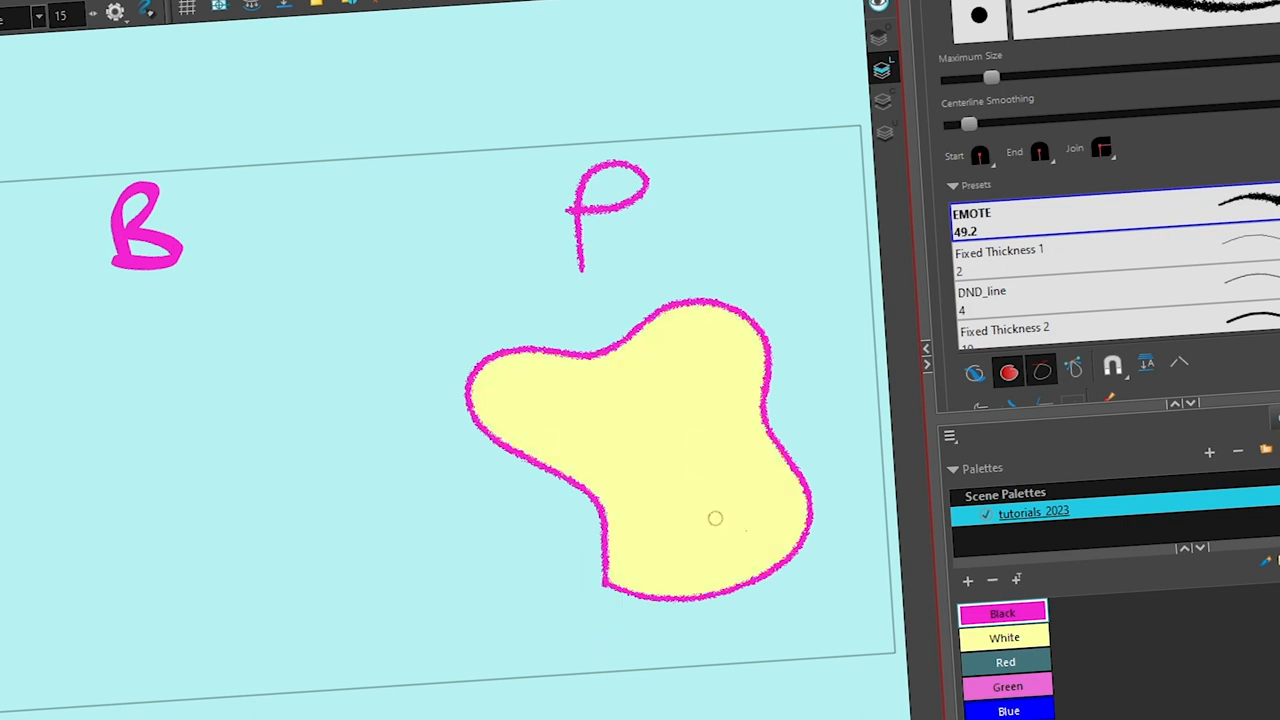
pyautogui.moveTo(490, 480)
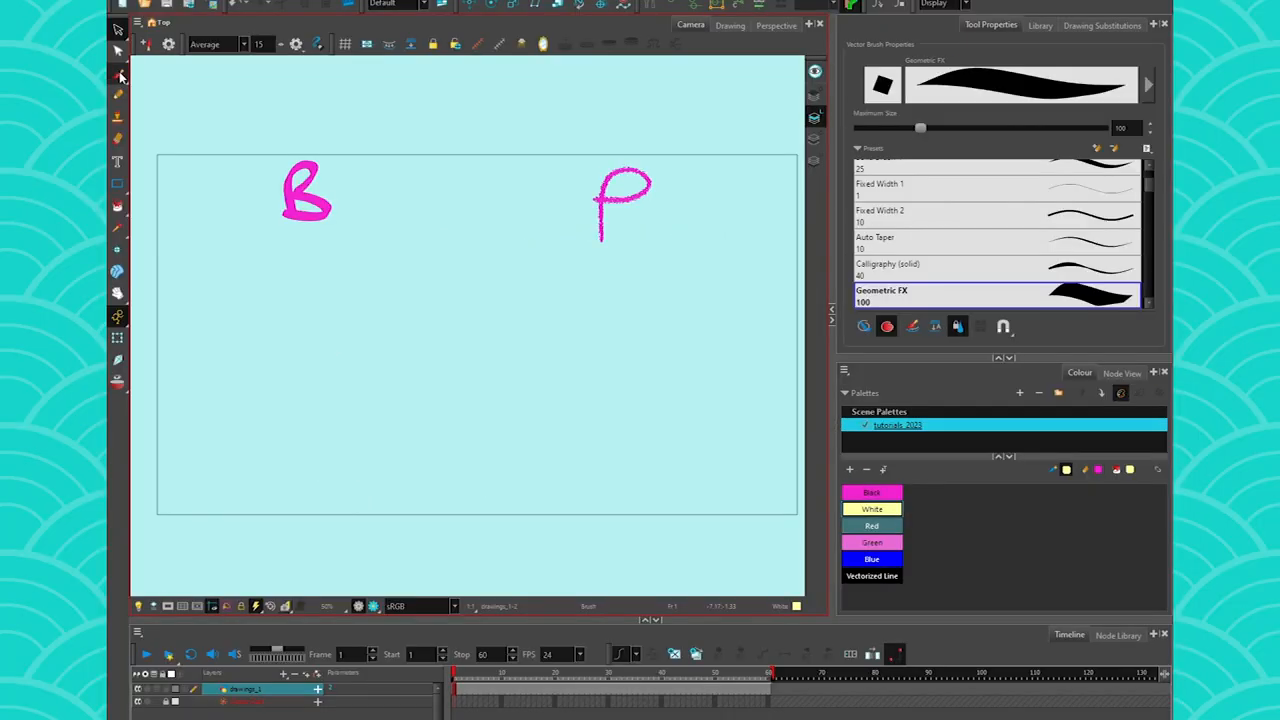
# Choose the textured Pastel preset from the Brush Presets list
pyautogui.scroll(-3)
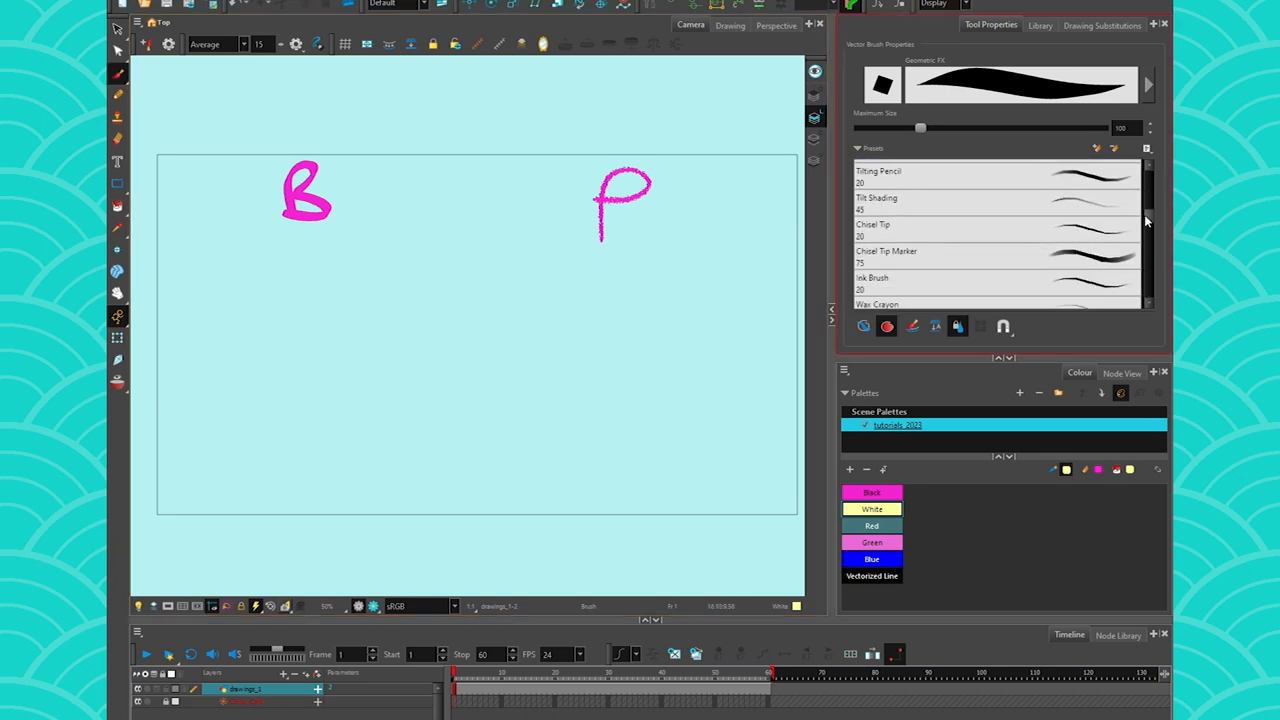
pyautogui.scroll(-3)
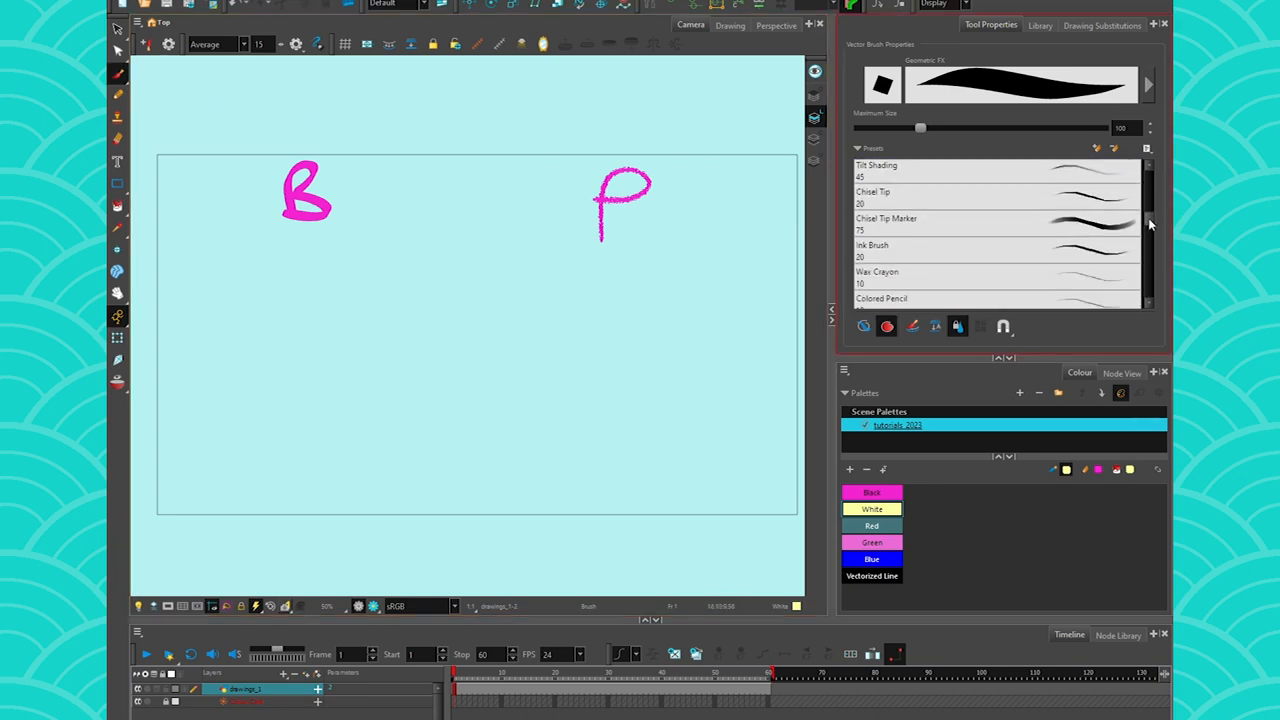
pyautogui.scroll(-3)
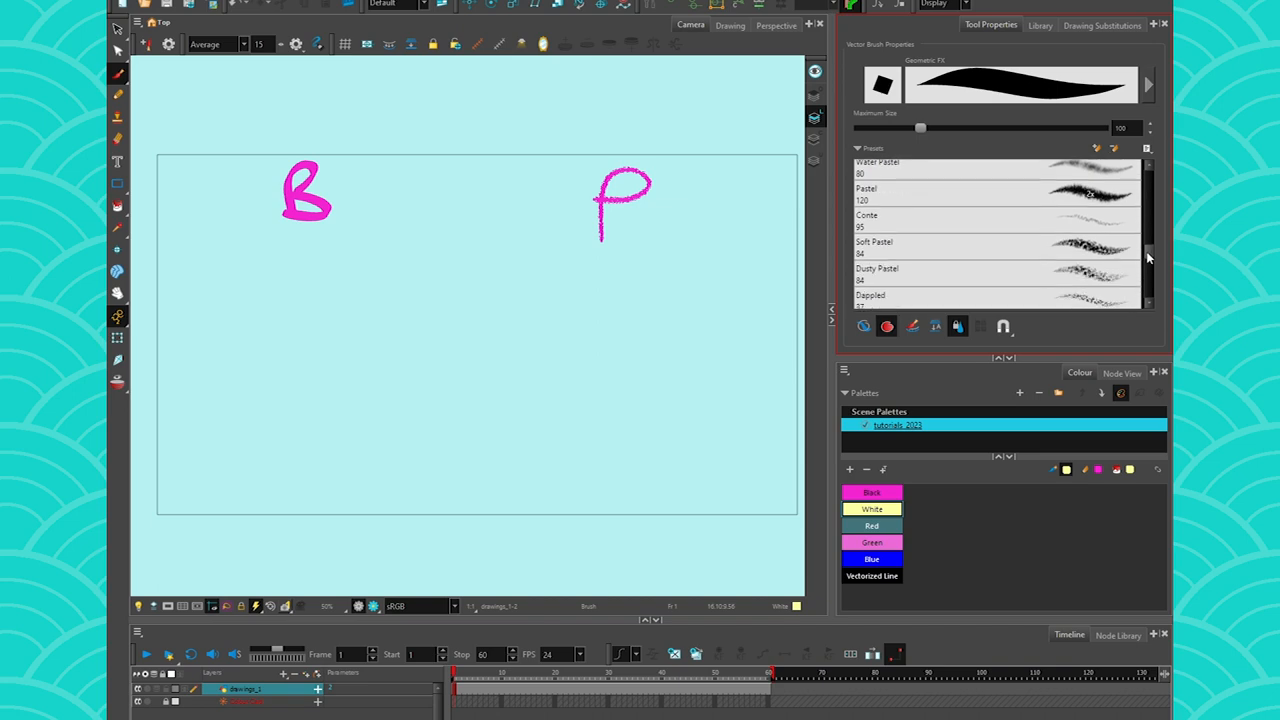
pyautogui.click(866, 220)
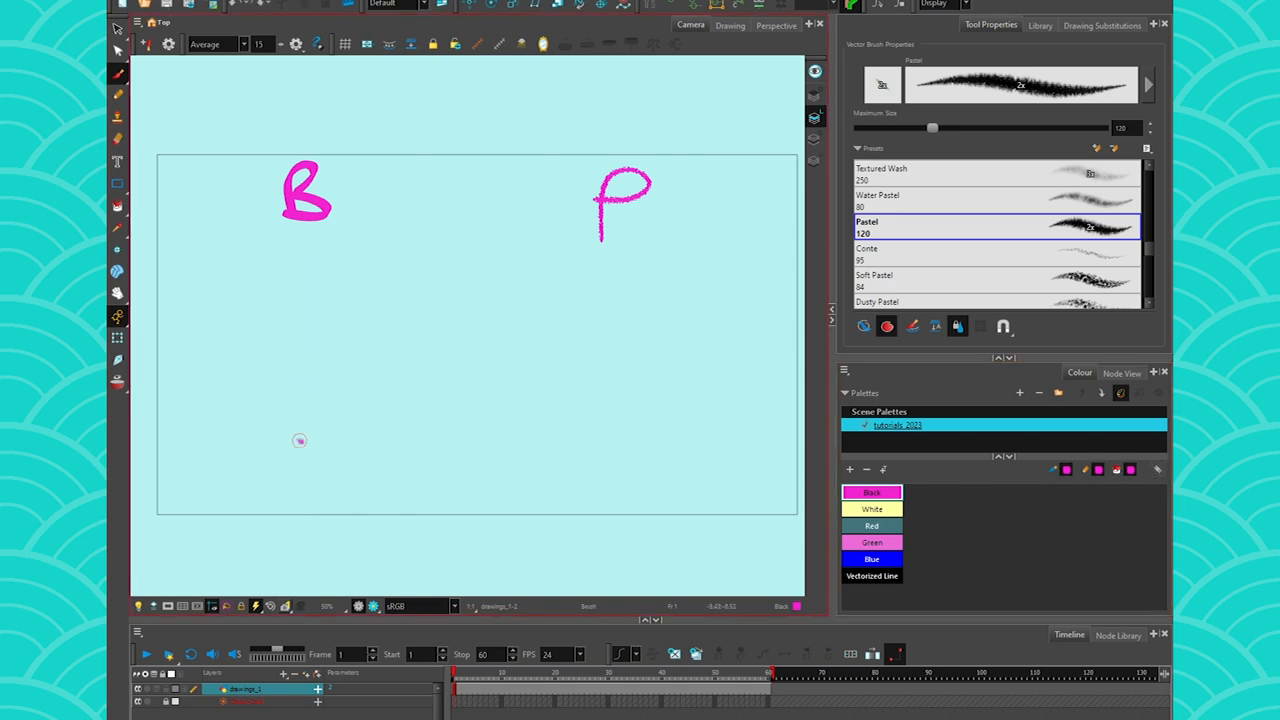
pyautogui.moveTo(400, 358)
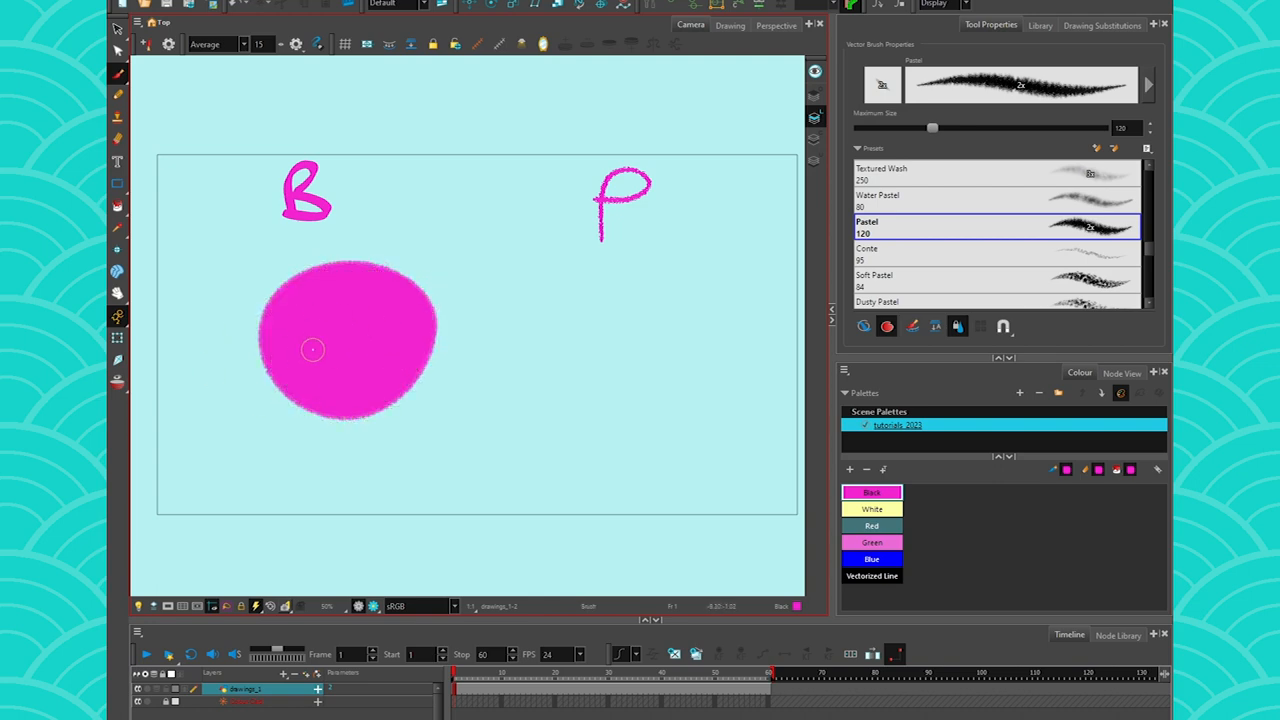
pyautogui.moveTo(312, 350); pyautogui.dragTo(456, 384)
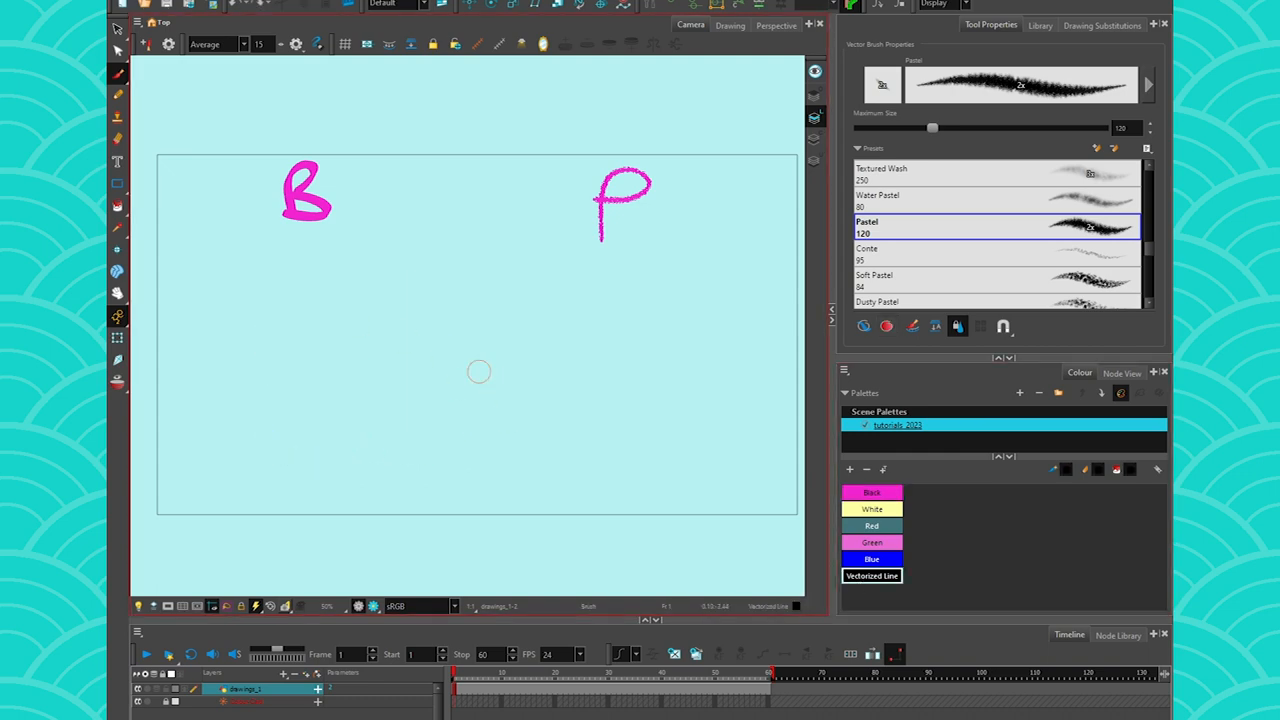
pyautogui.moveTo(412, 378); pyautogui.dragTo(470, 432)
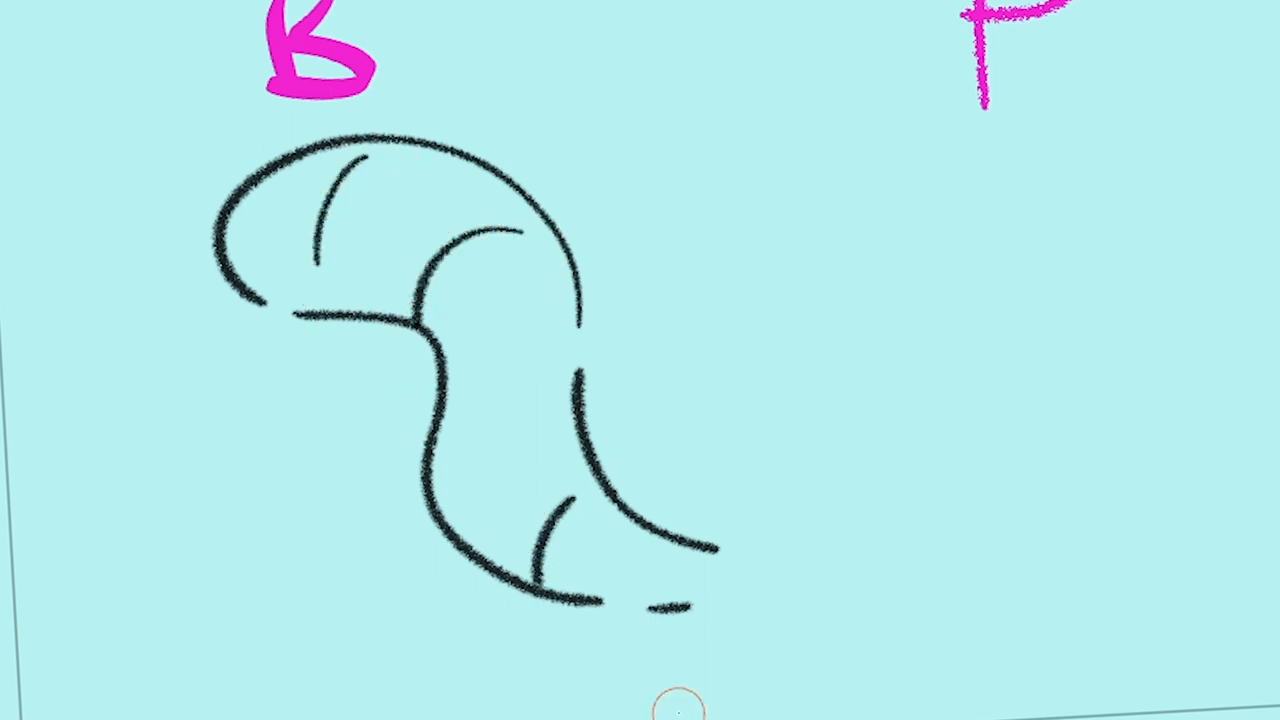
# Add a body segment line, then paint pink and pale yellow strokes along the caterpillar's back and tail
pyautogui.moveTo(436, 436); pyautogui.dragTo(536, 376)
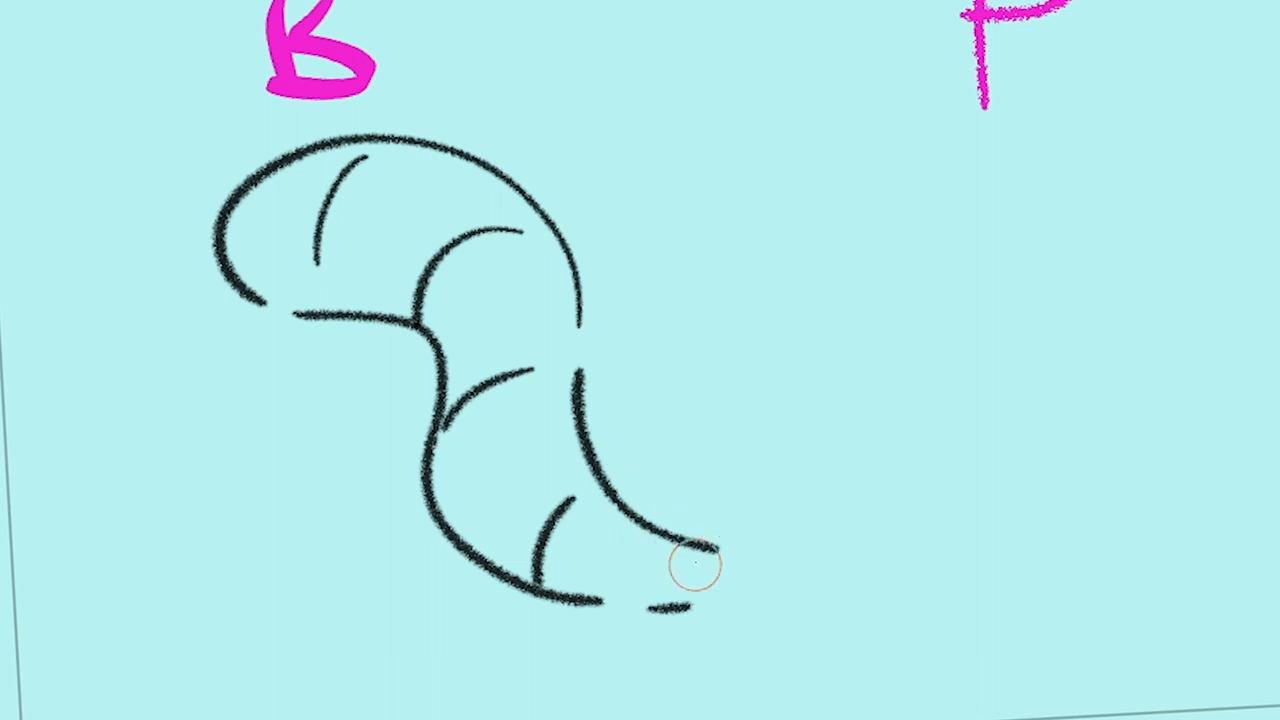
pyautogui.moveTo(690, 560); pyautogui.dragTo(370, 136)
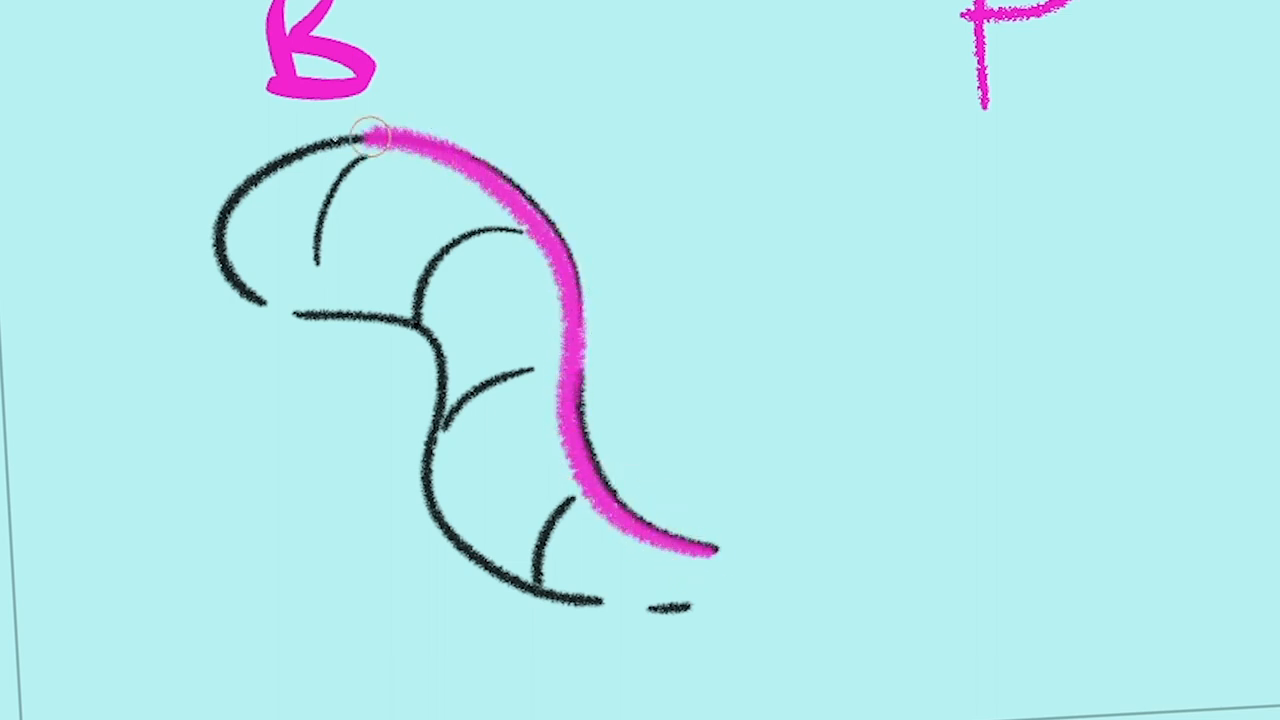
pyautogui.moveTo(370, 140); pyautogui.dragTo(710, 560)
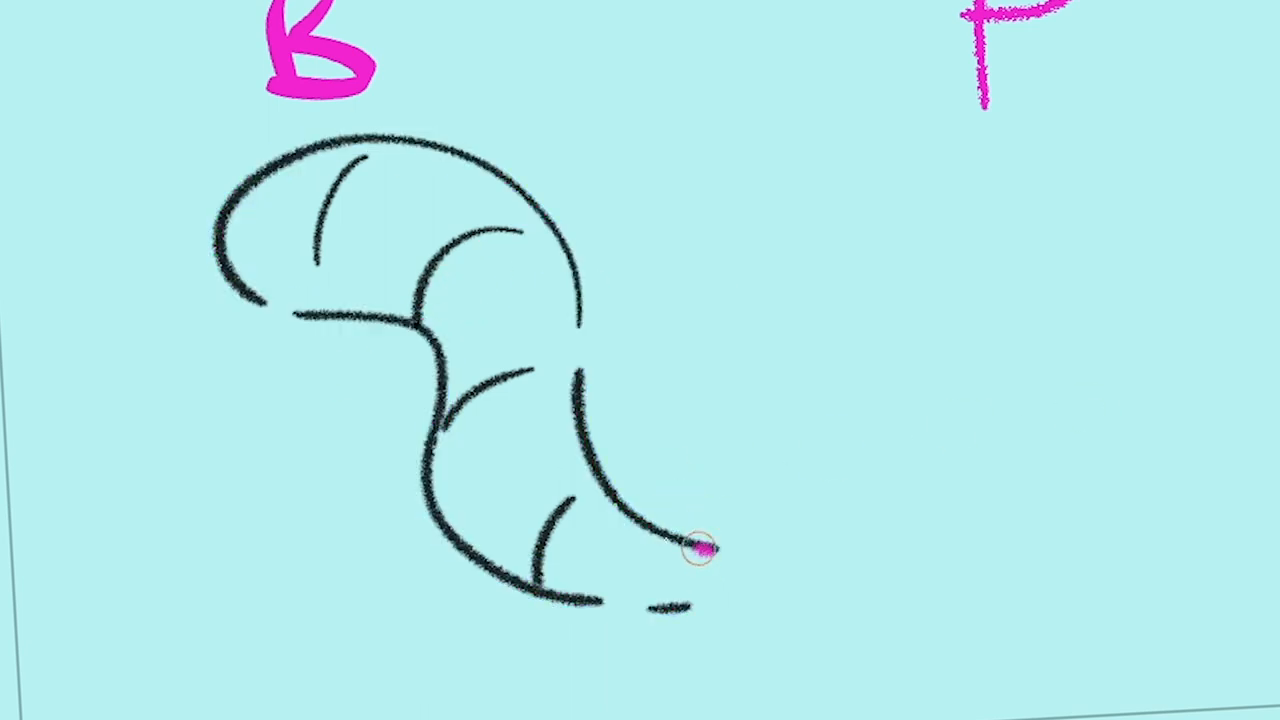
pyautogui.moveTo(690, 548); pyautogui.dragTo(504, 568)
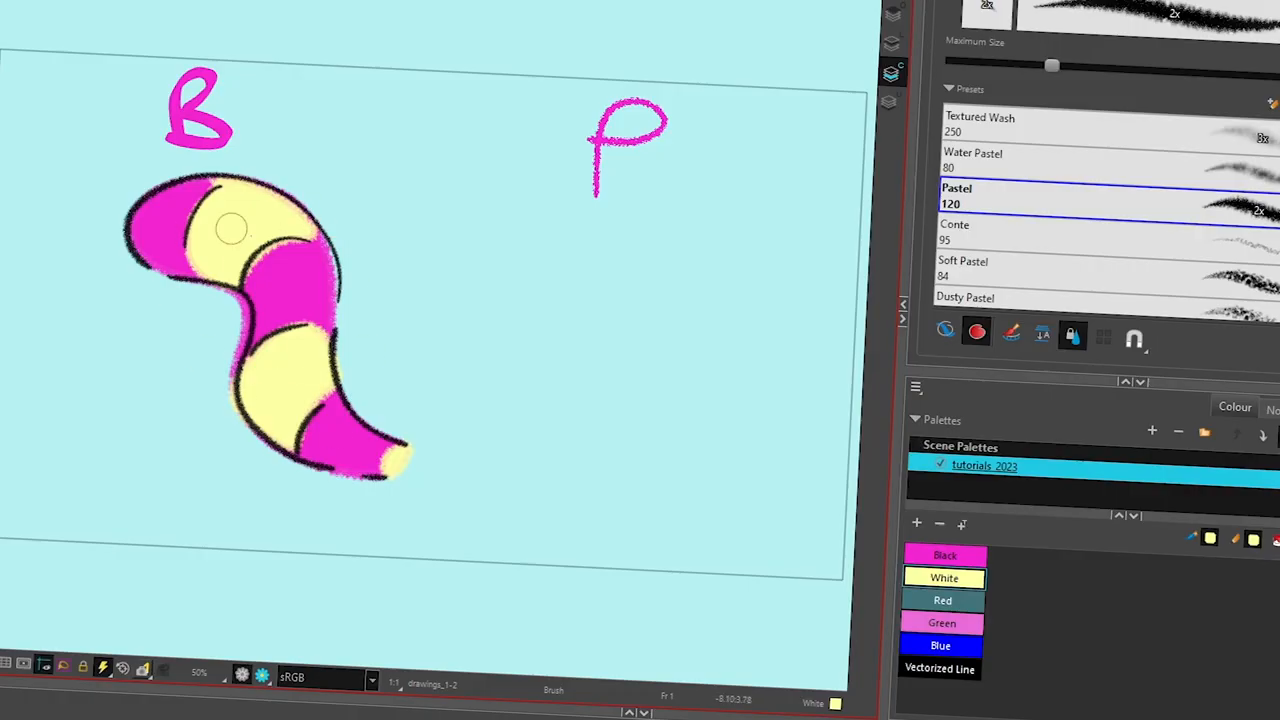
pyautogui.moveTo(358, 420)
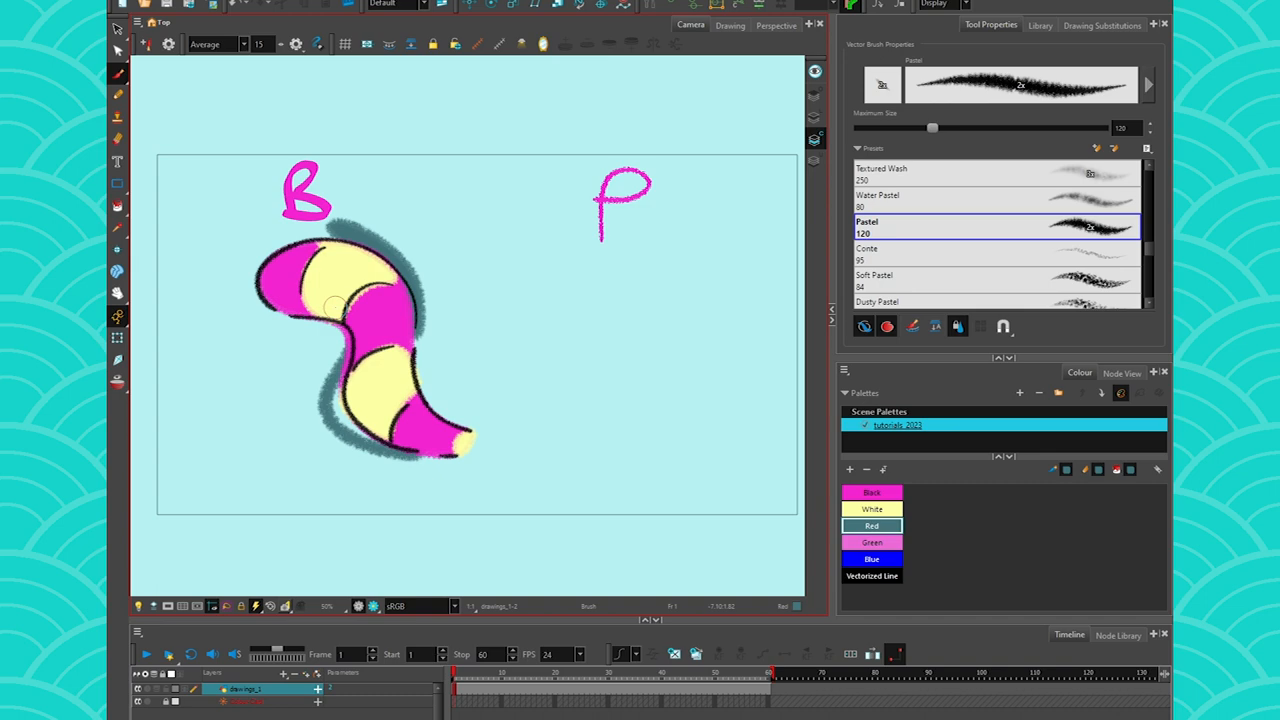
pyautogui.moveTo(544, 352)
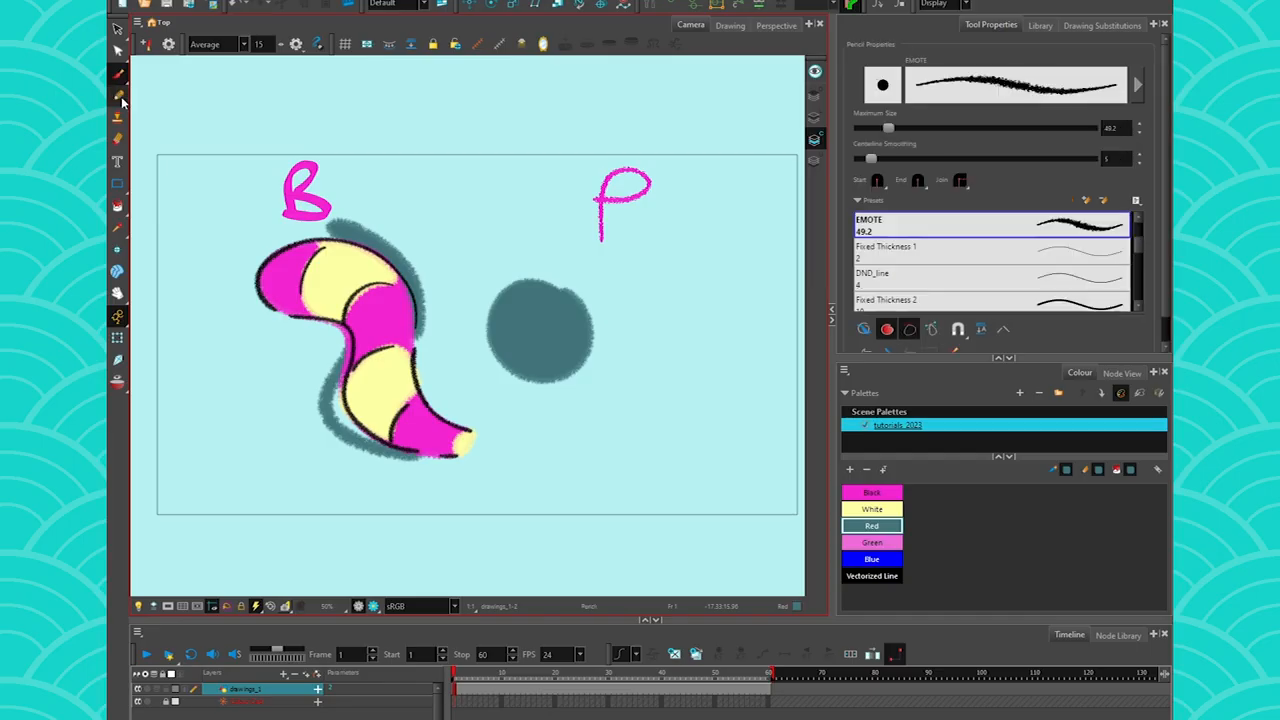
pyautogui.moveTo(910, 328)
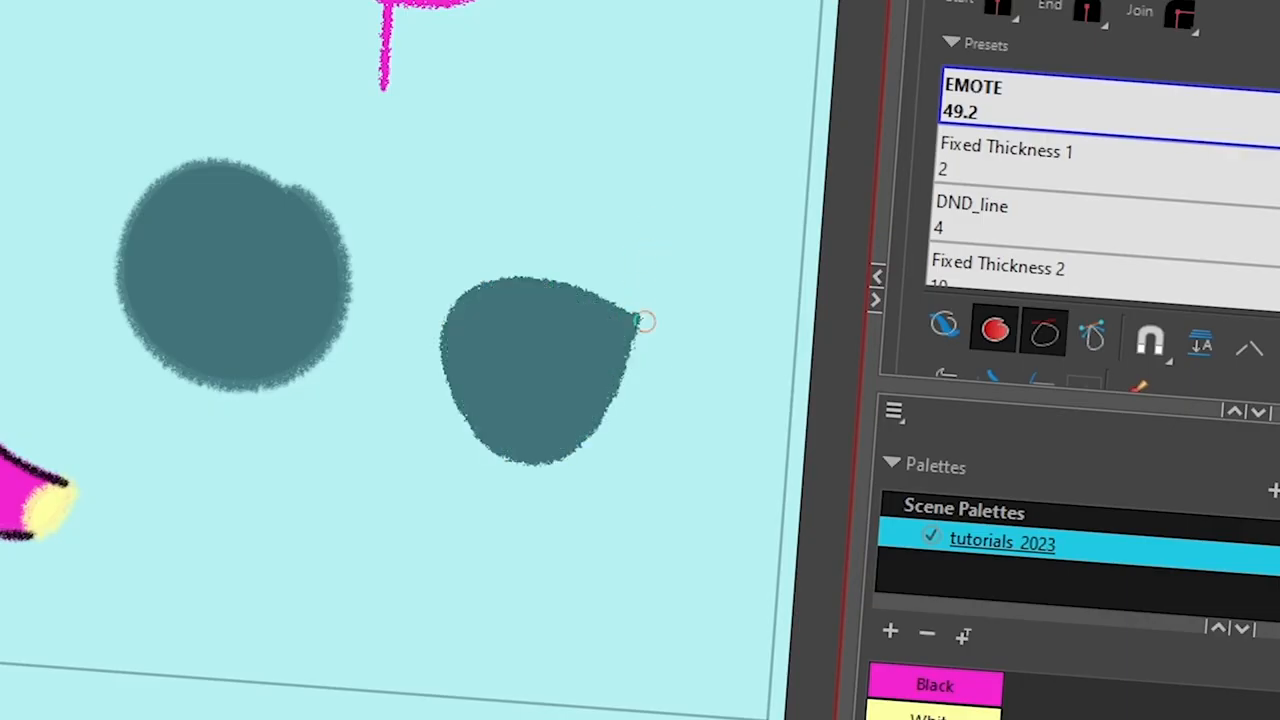
pyautogui.moveTo(1092, 336)
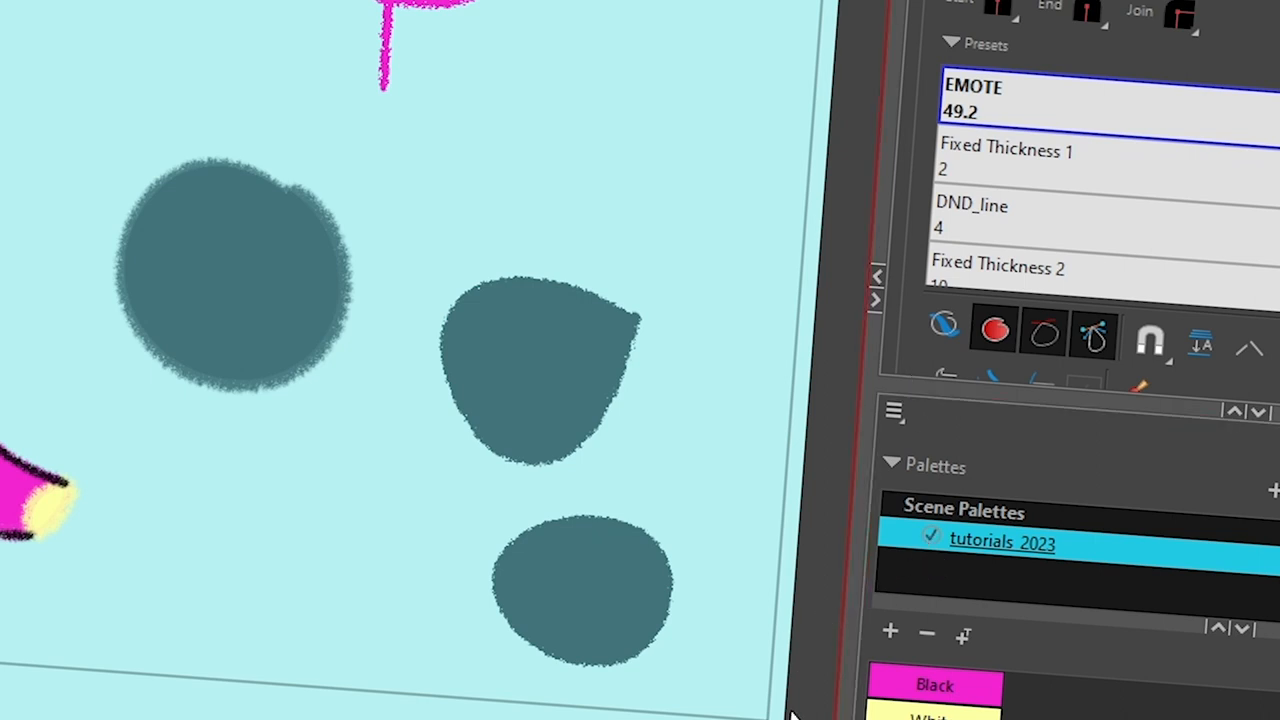
pyautogui.moveTo(796, 664)
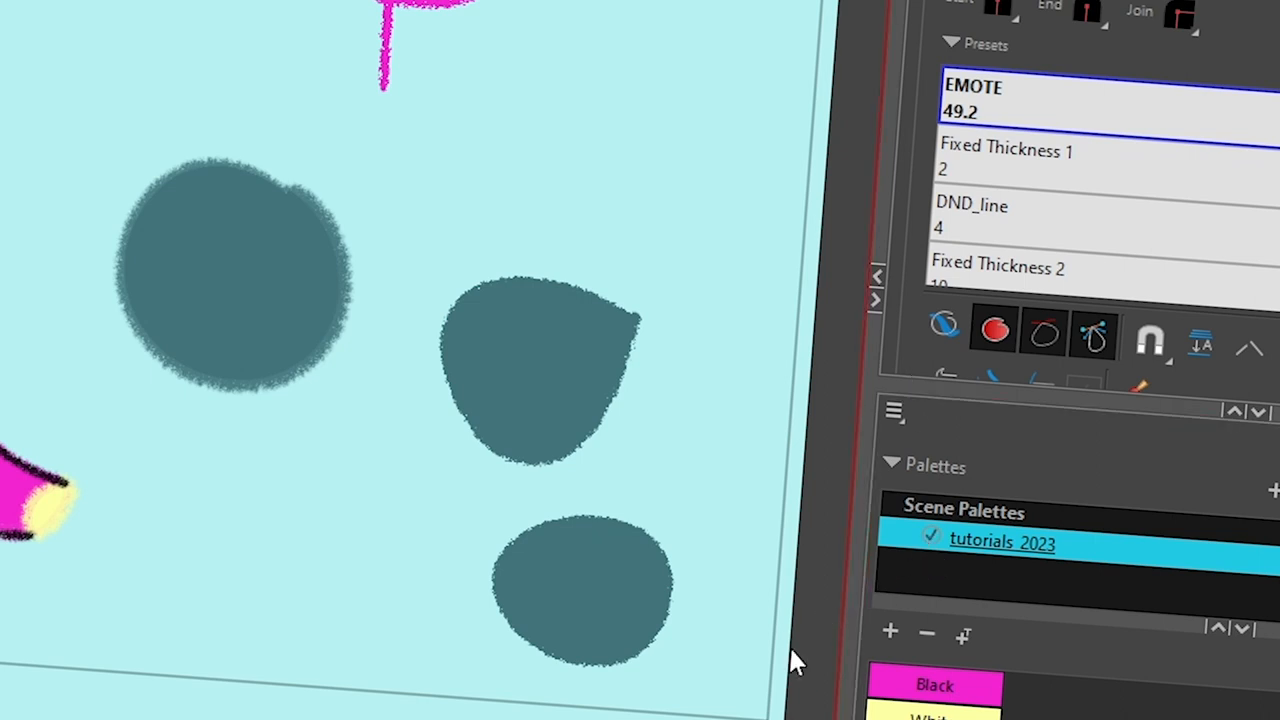